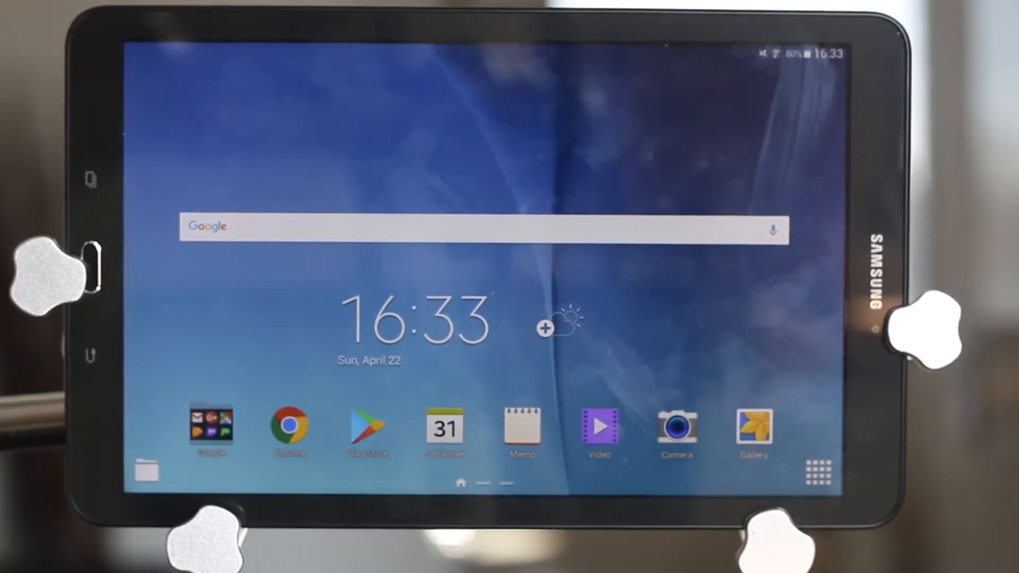
Launch Chrome from the home screen dock showing the SurveyToGo Support Center.
{"action": "left_click", "coordinate": [288, 432]}
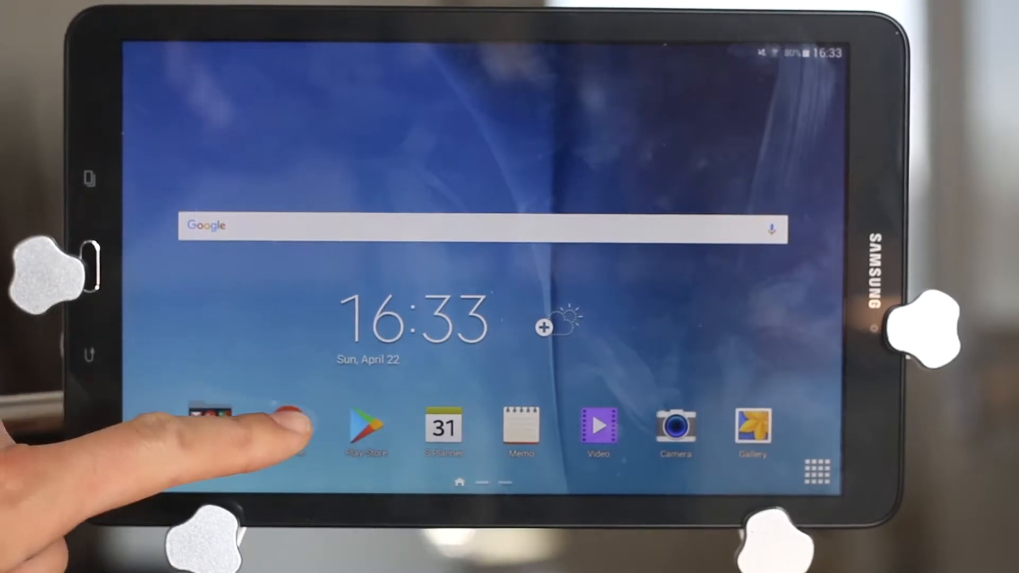
{"action": "left_click", "coordinate": [213, 432]}
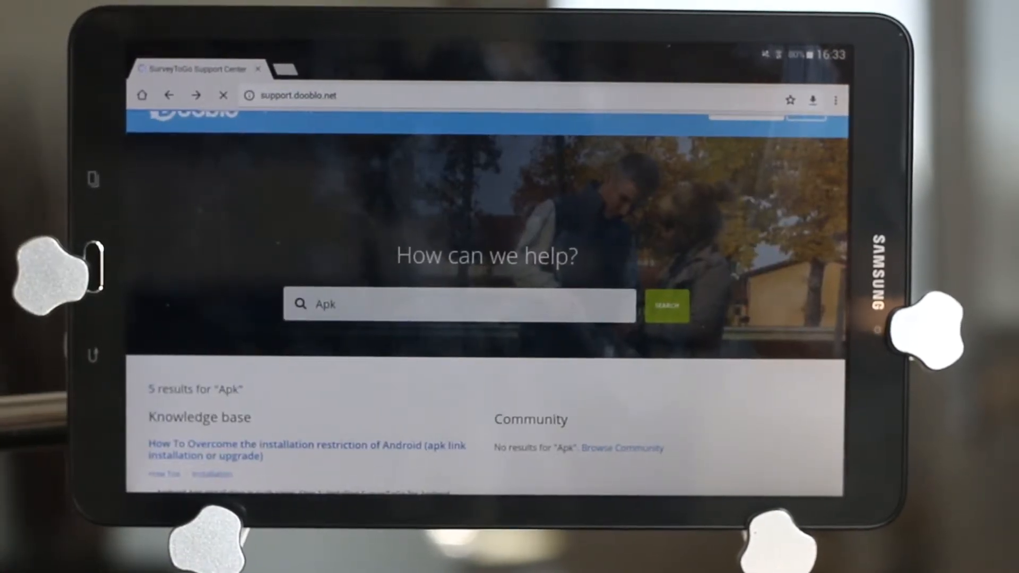
Search the support site for 'Apk' and look through the five knowledge-base results.
{"action": "left_click", "coordinate": [168, 95]}
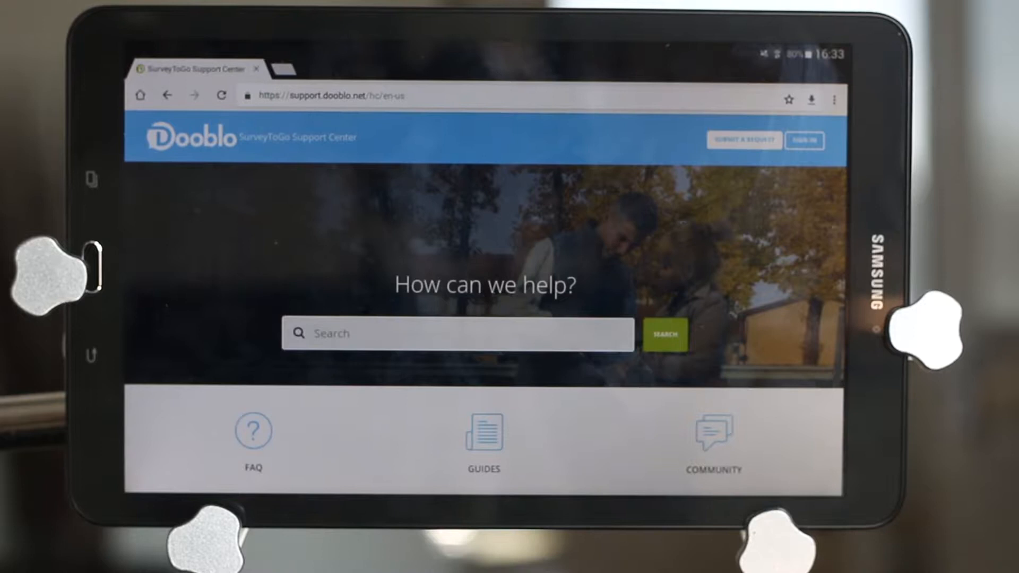
{"action": "left_click", "coordinate": [459, 335]}
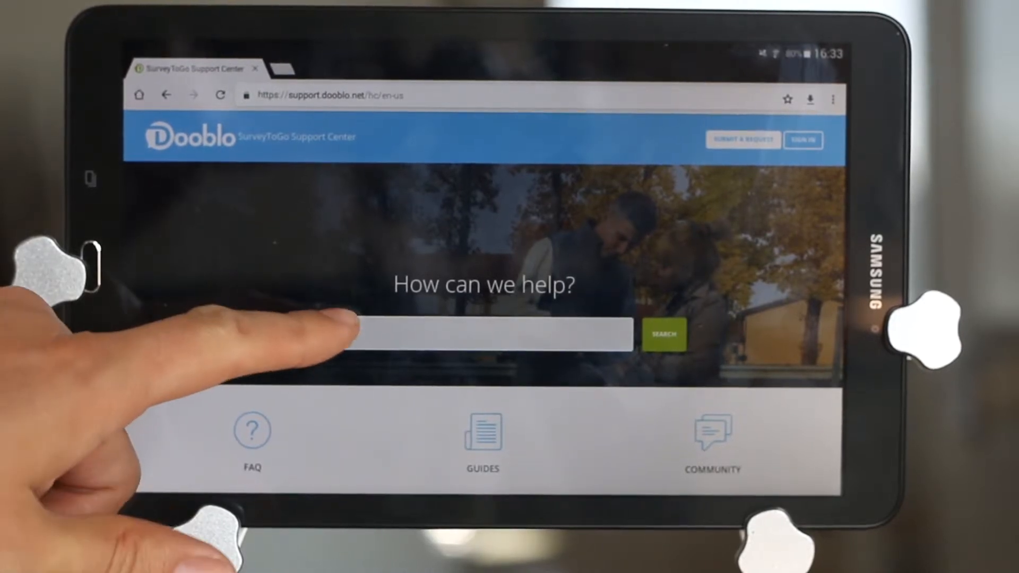
{"action": "left_click", "coordinate": [481, 335]}
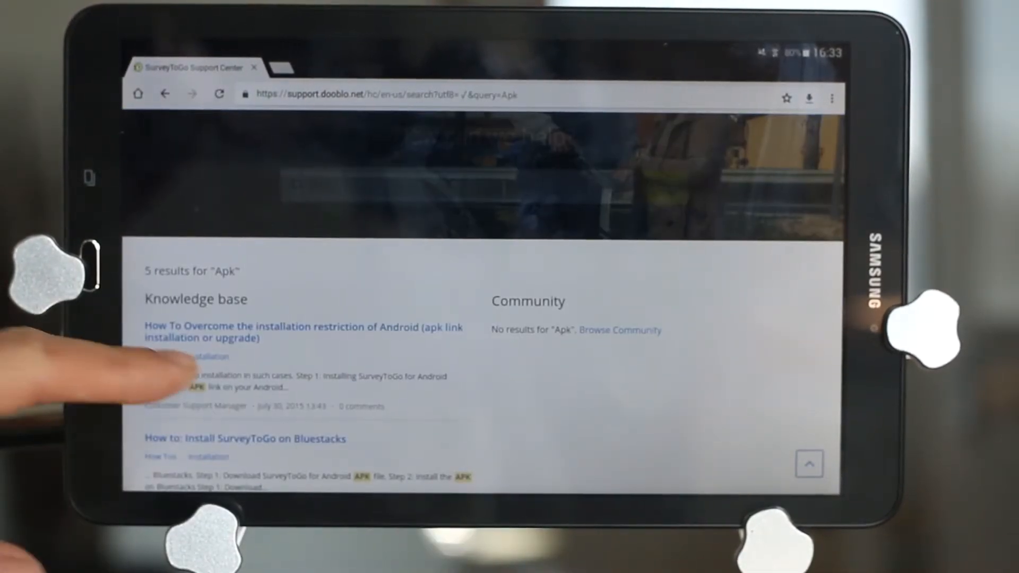
{"action": "scroll", "scroll_direction": "down", "scroll_amount": 3}
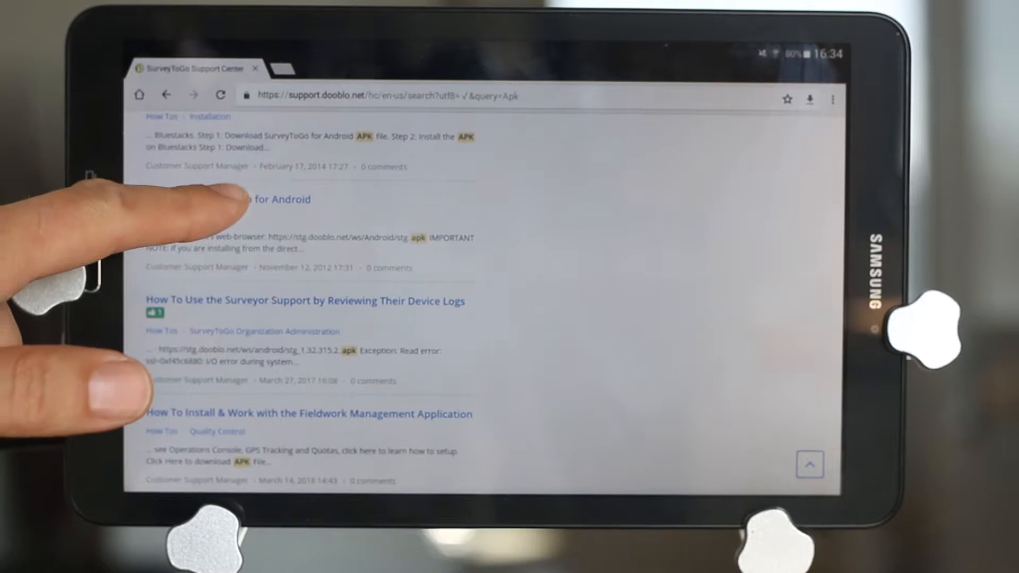
Open the 'Installing SurveyToGo for Android' article and reach its stg.apk link.
{"action": "left_click", "coordinate": [272, 198]}
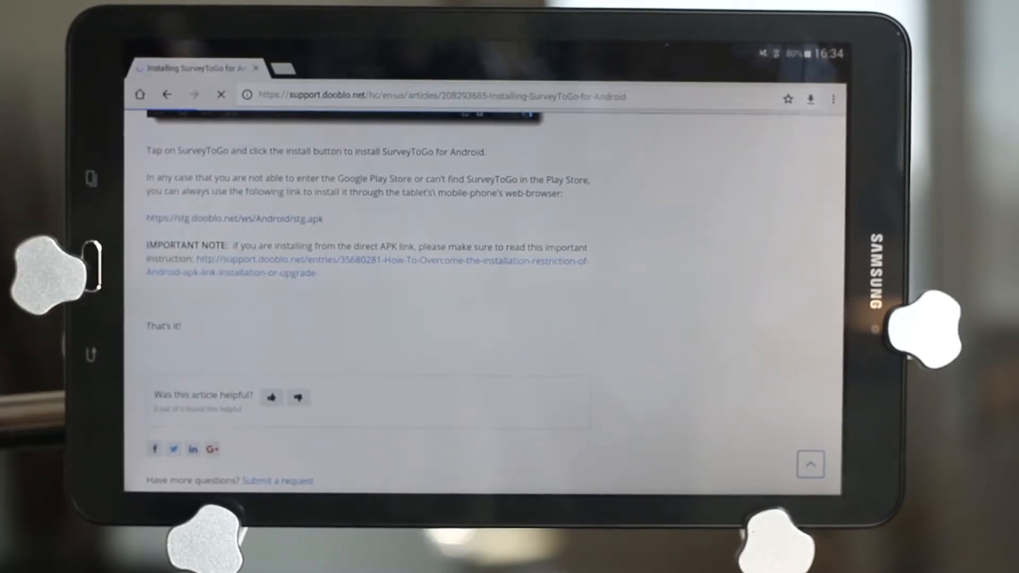
Download stg.apk, keep it despite the harm warning, and start the install.
{"action": "left_click", "coordinate": [234, 219]}
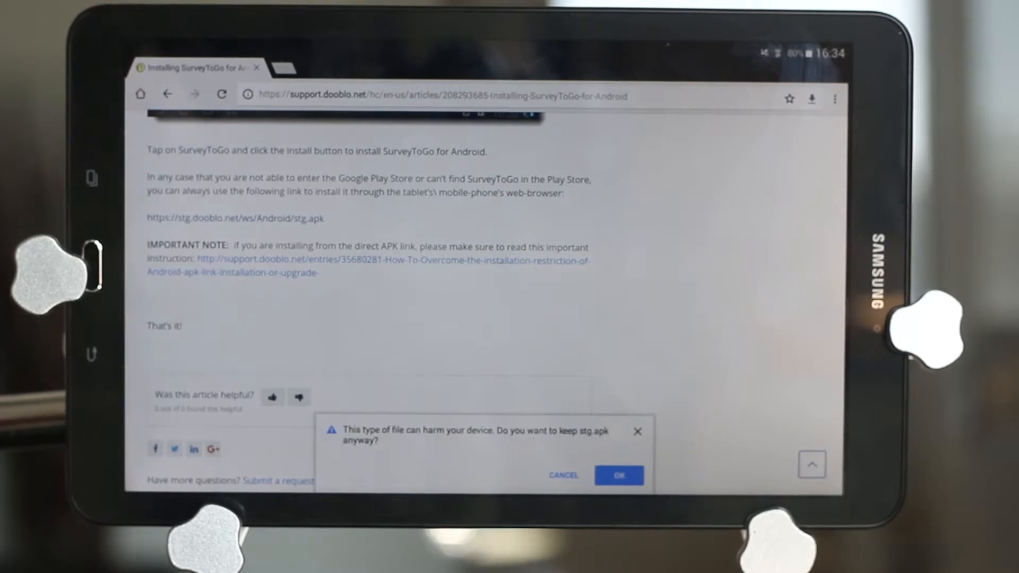
{"action": "left_click", "coordinate": [617, 475]}
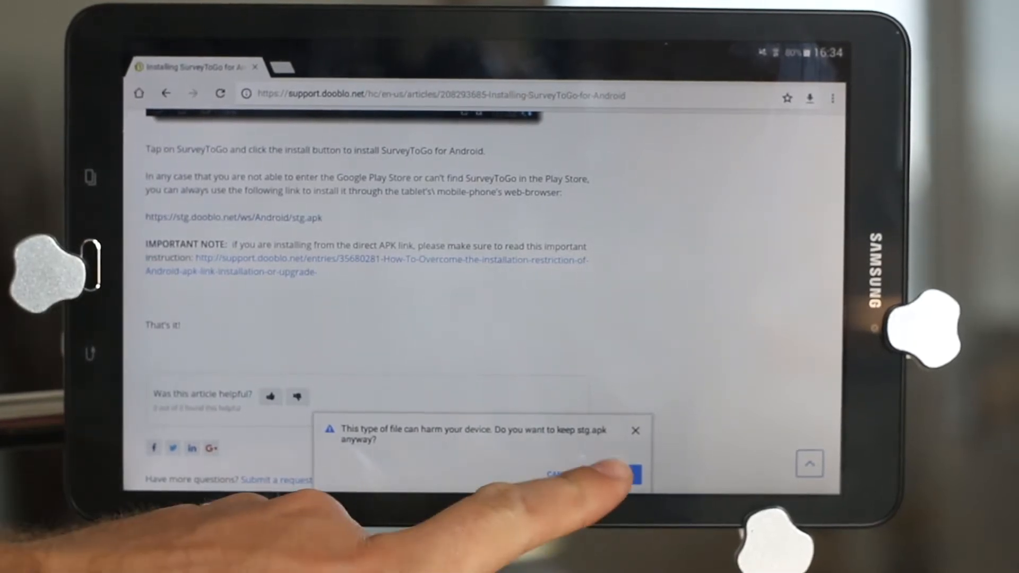
{"action": "left_click", "coordinate": [615, 476]}
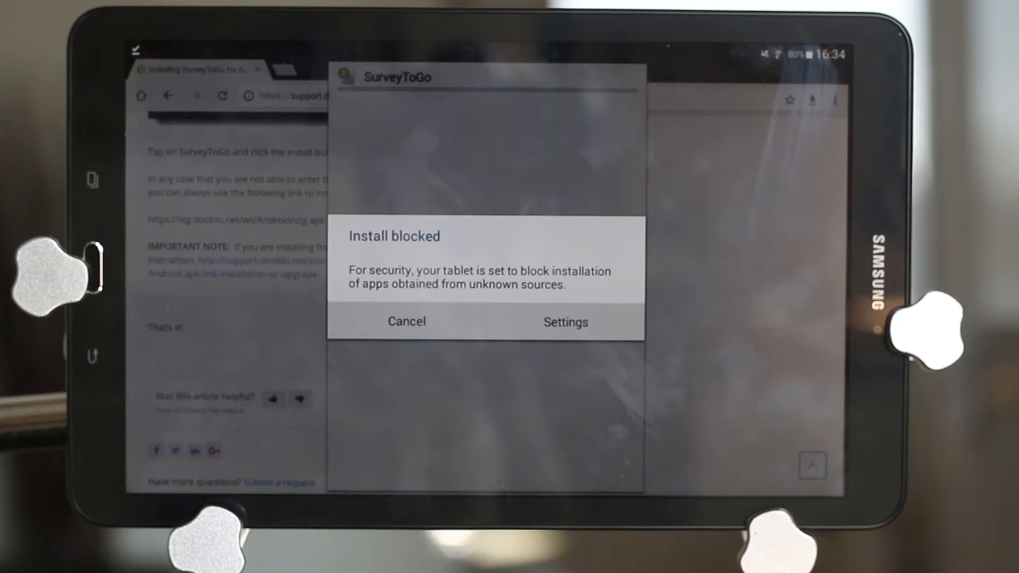
Go from the Install blocked dialog to Security settings and enable Unknown sources.
{"action": "left_click", "coordinate": [565, 321]}
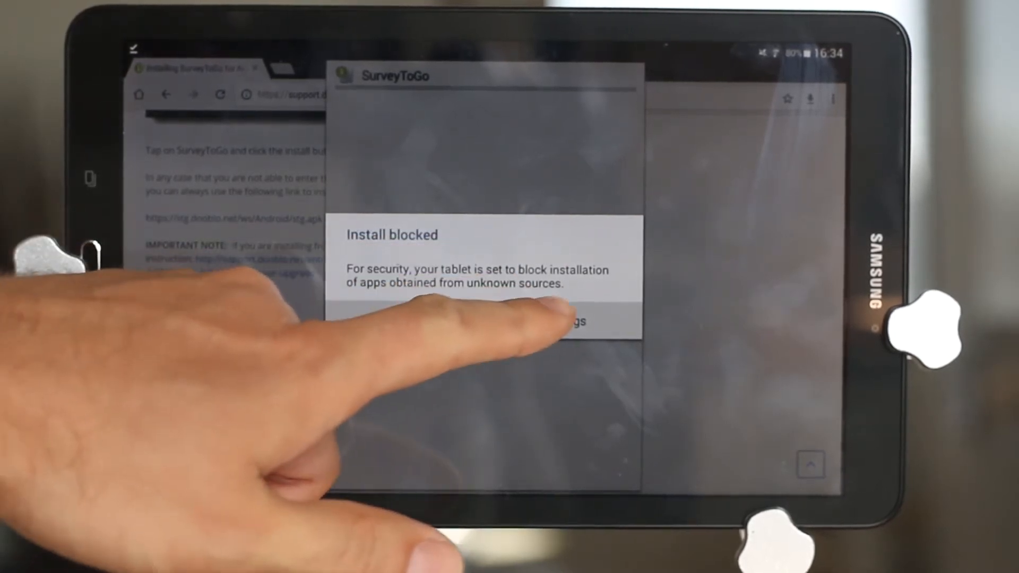
{"action": "left_click", "coordinate": [568, 321]}
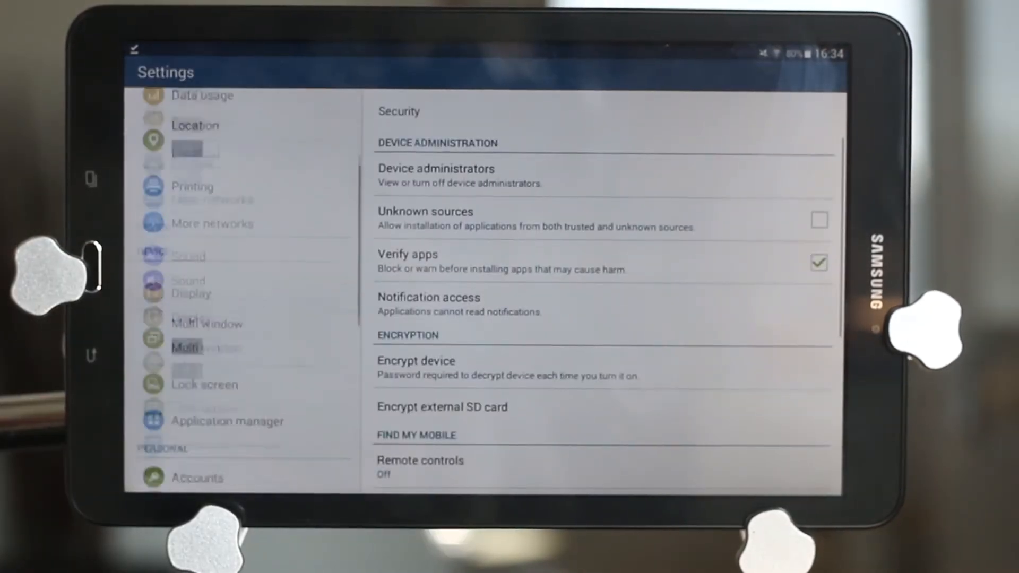
{"action": "scroll", "scroll_direction": "down", "scroll_amount": 3}
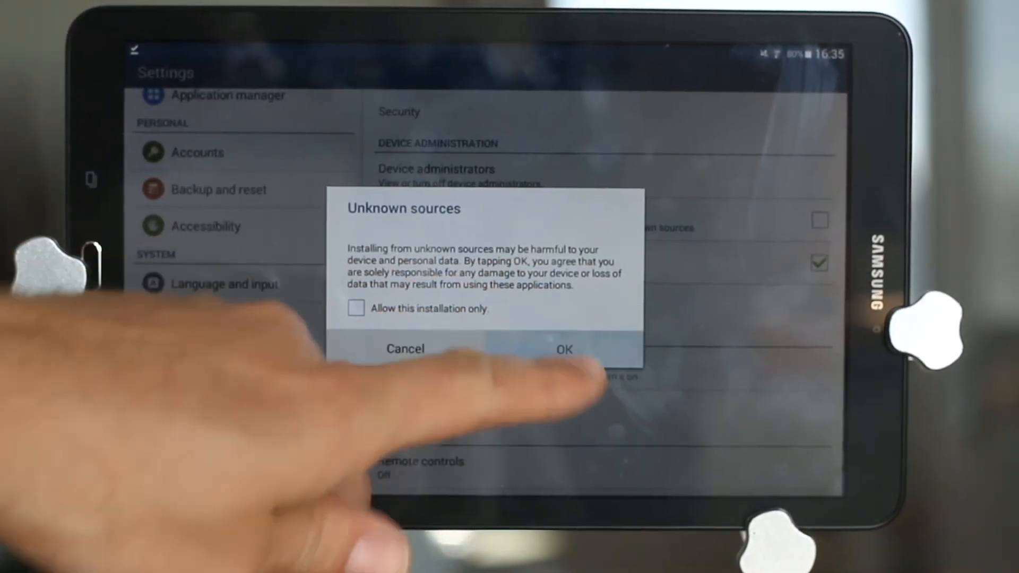
Accept the Unknown sources warning, install the SurveyToGo update, and close with Done.
{"action": "left_click", "coordinate": [562, 349]}
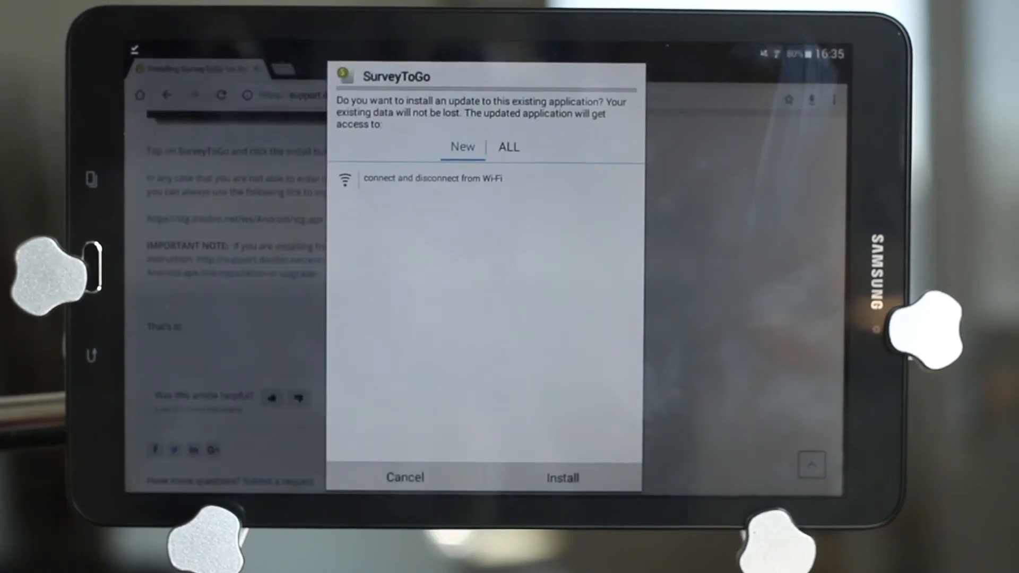
{"action": "left_click", "coordinate": [561, 477]}
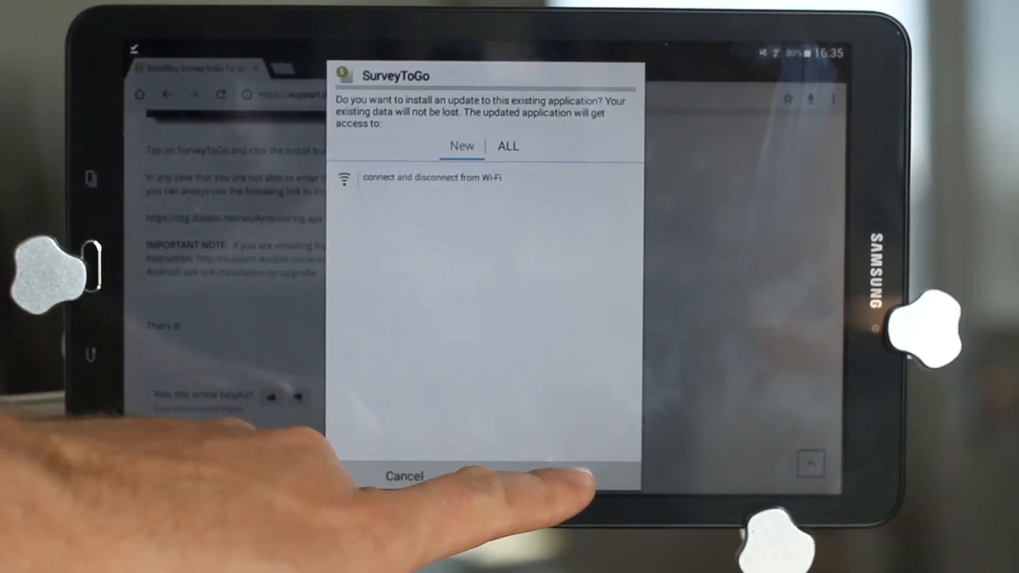
{"action": "left_click", "coordinate": [572, 475]}
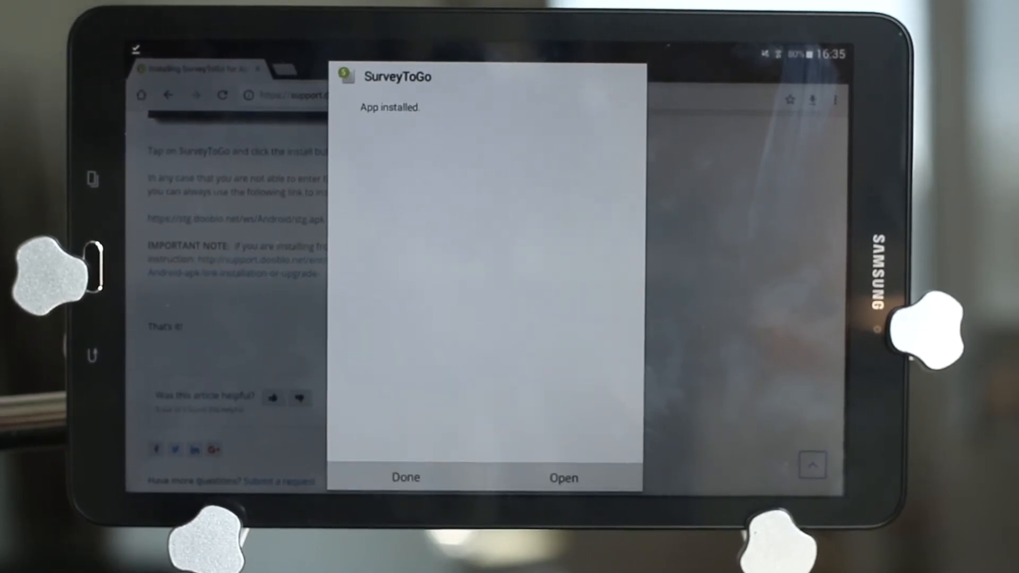
{"action": "left_click", "coordinate": [406, 477]}
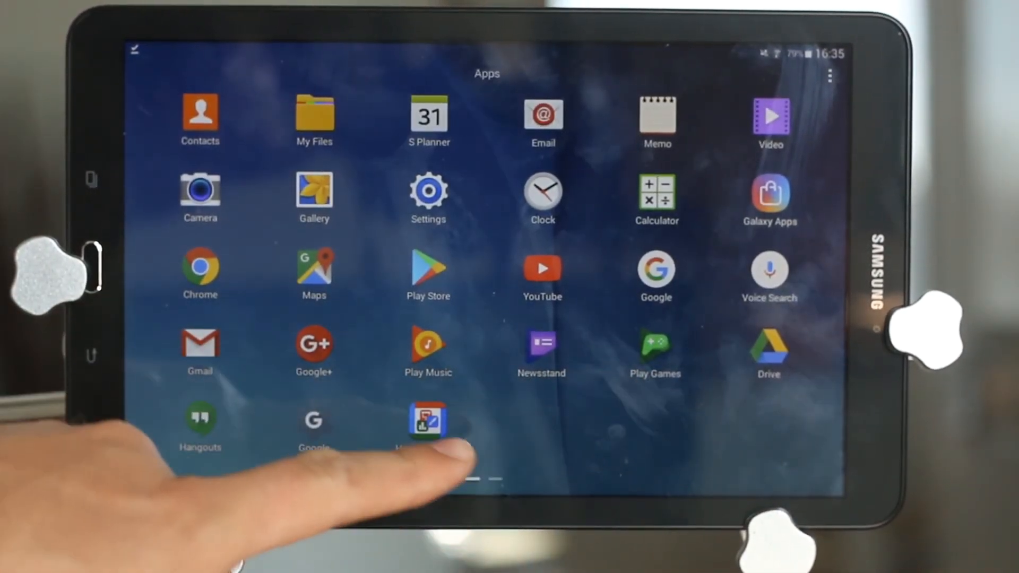
Swipe the Apps grid to its second page showing the SurveyToGo icon.
{"action": "scroll", "scroll_direction": "left", "scroll_amount": 3}
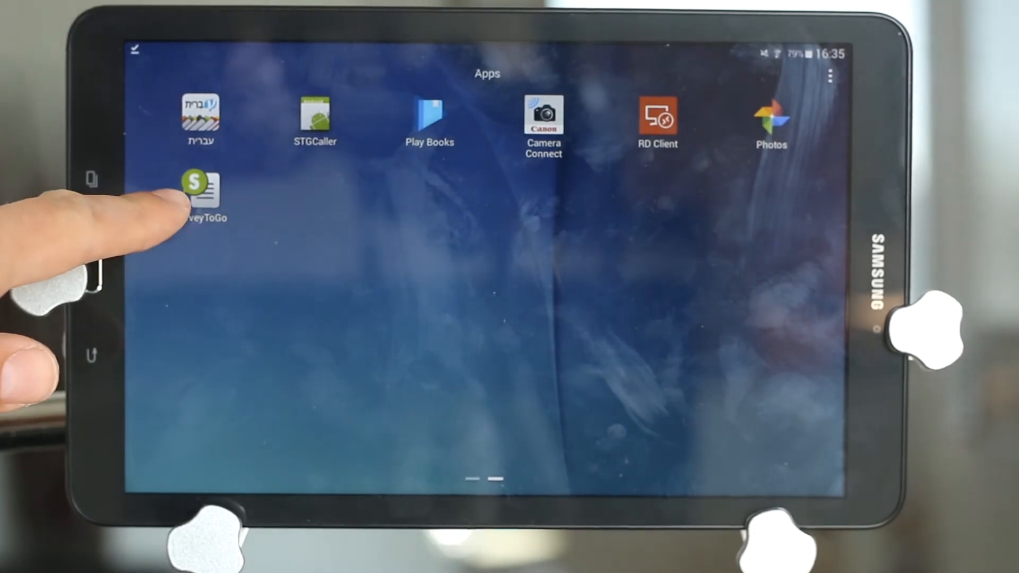